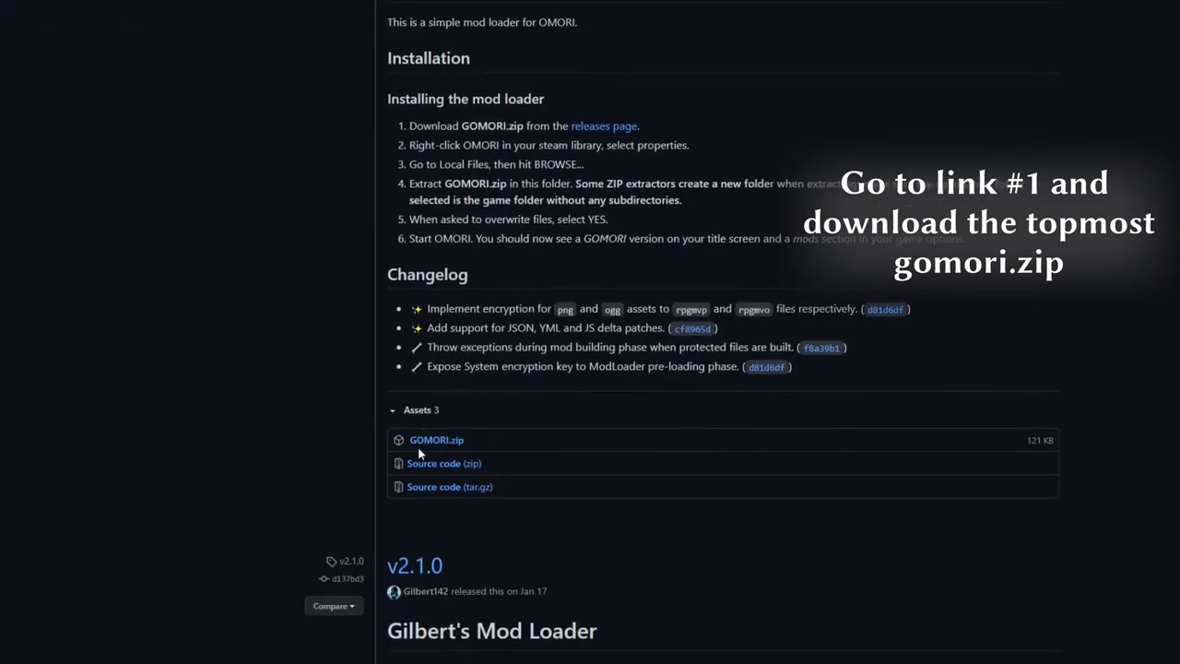
# - Download GOMORI.zip from Releases and browse to OMORI's local files via Steam properties
pyautogui.click(435, 438)
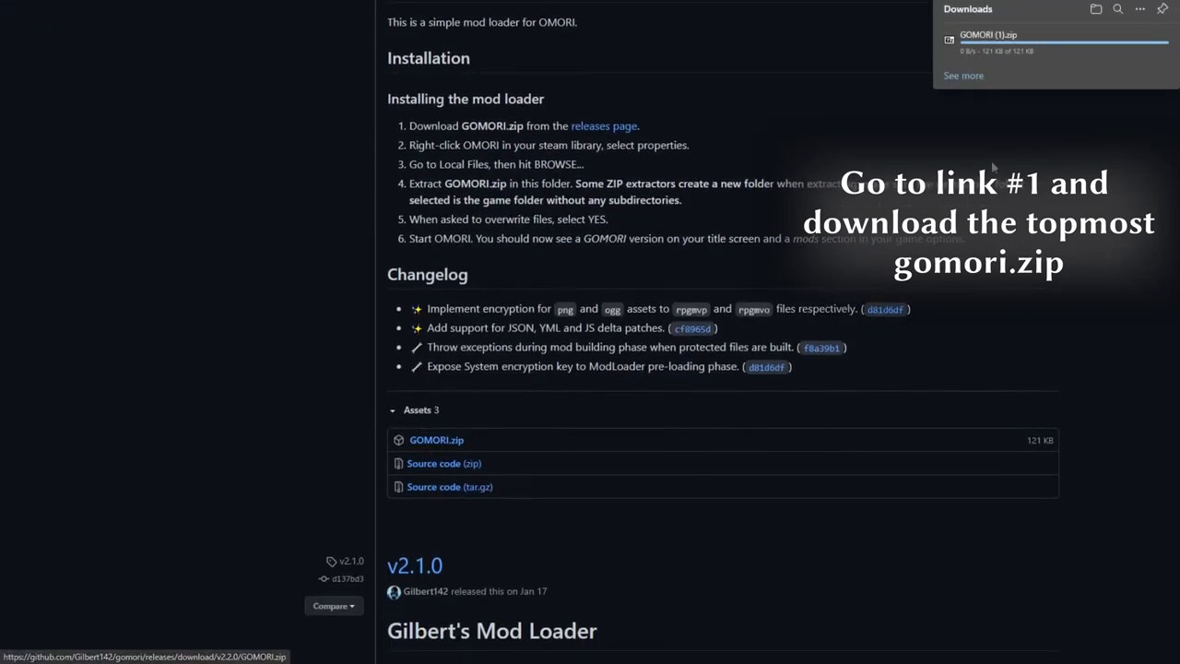
pyautogui.click(81, 189)
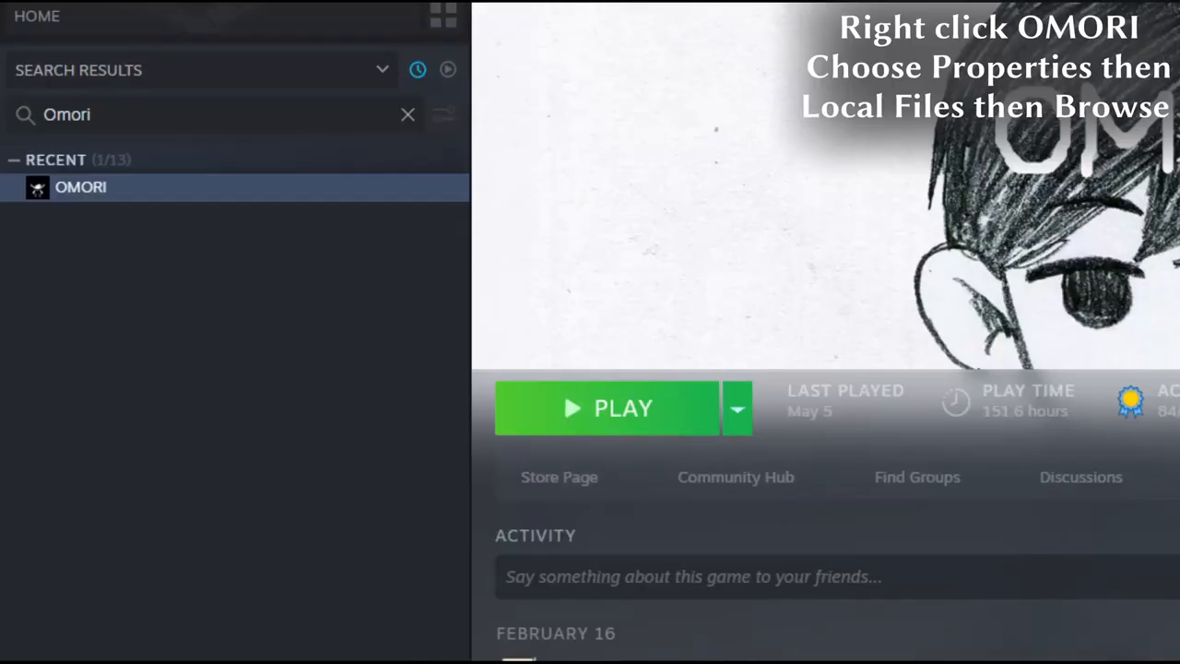
pyautogui.rightClick(81, 187)
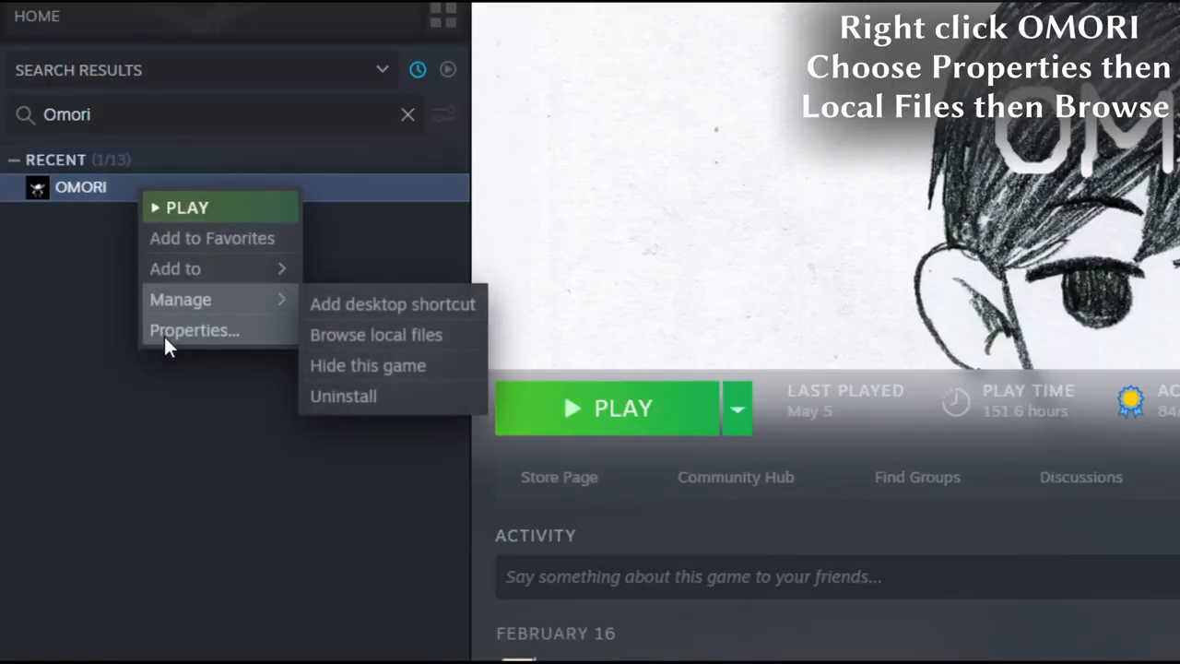
pyautogui.click(194, 330)
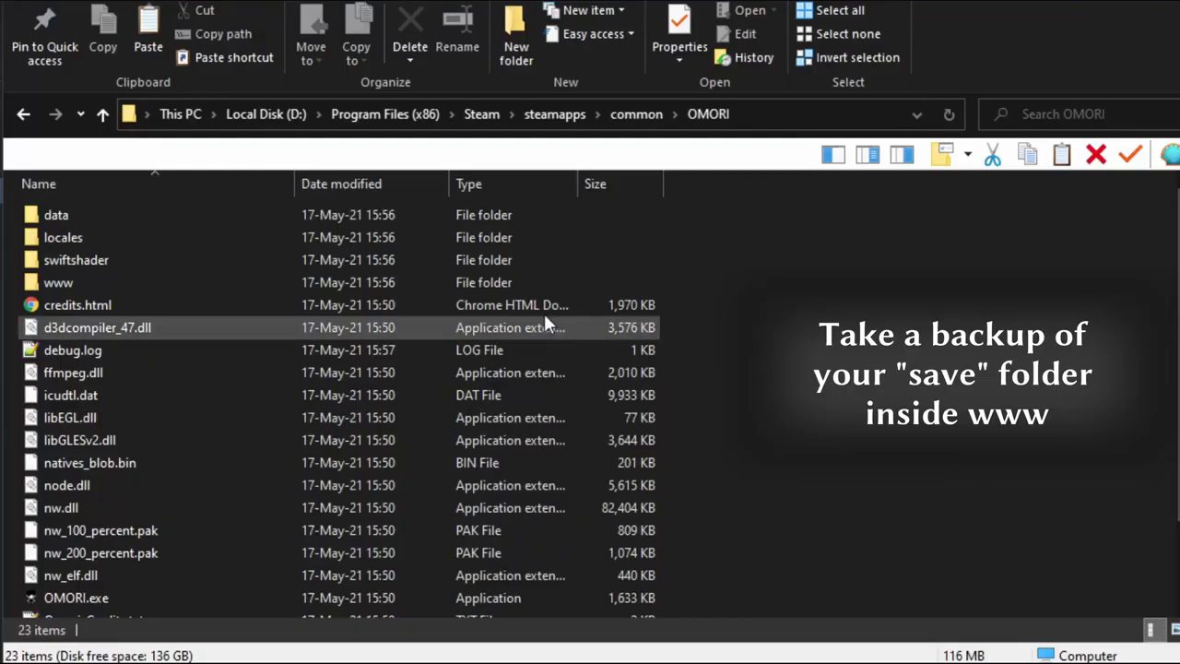
pyautogui.doubleClick(59, 282)
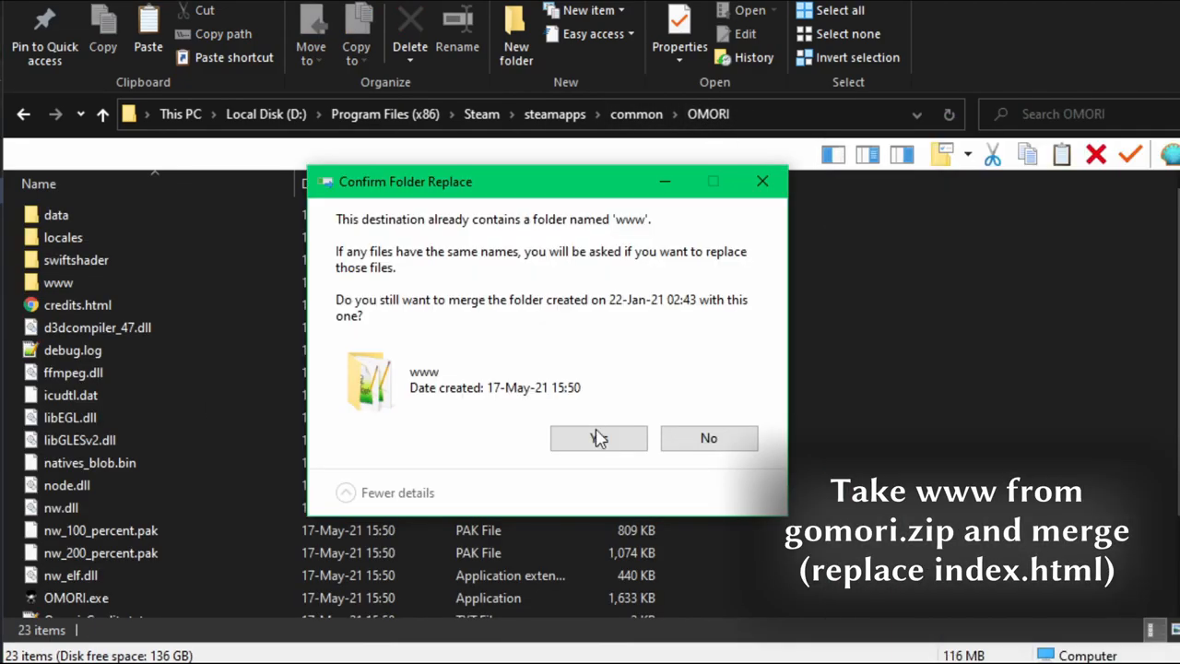
# - Merge the www folder into OMORI, replacing index.html, and place the mod zip in www\mods
pyautogui.click(597, 439)
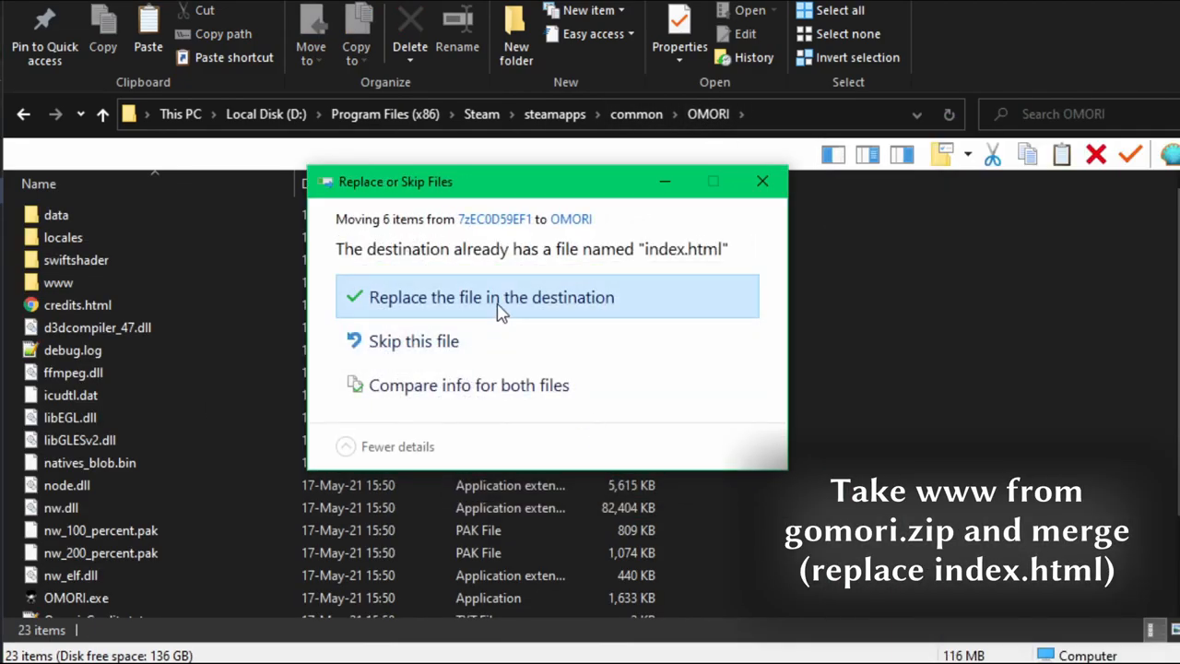
pyautogui.click(490, 297)
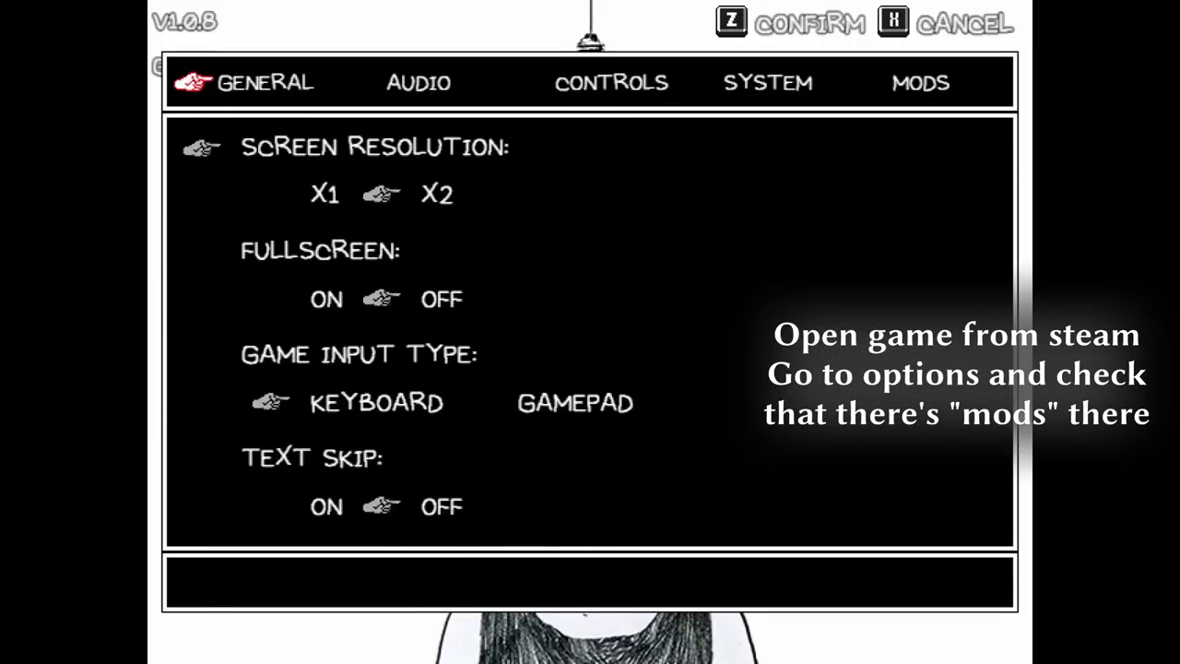
pyautogui.click(919, 81)
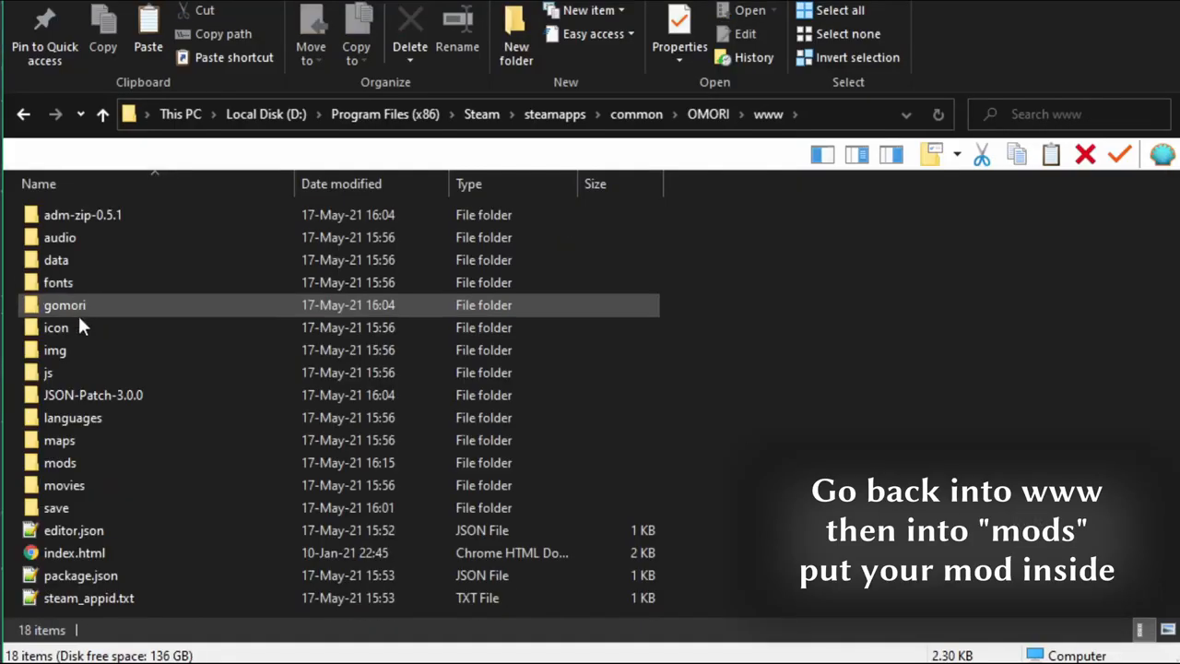
pyautogui.doubleClick(59, 461)
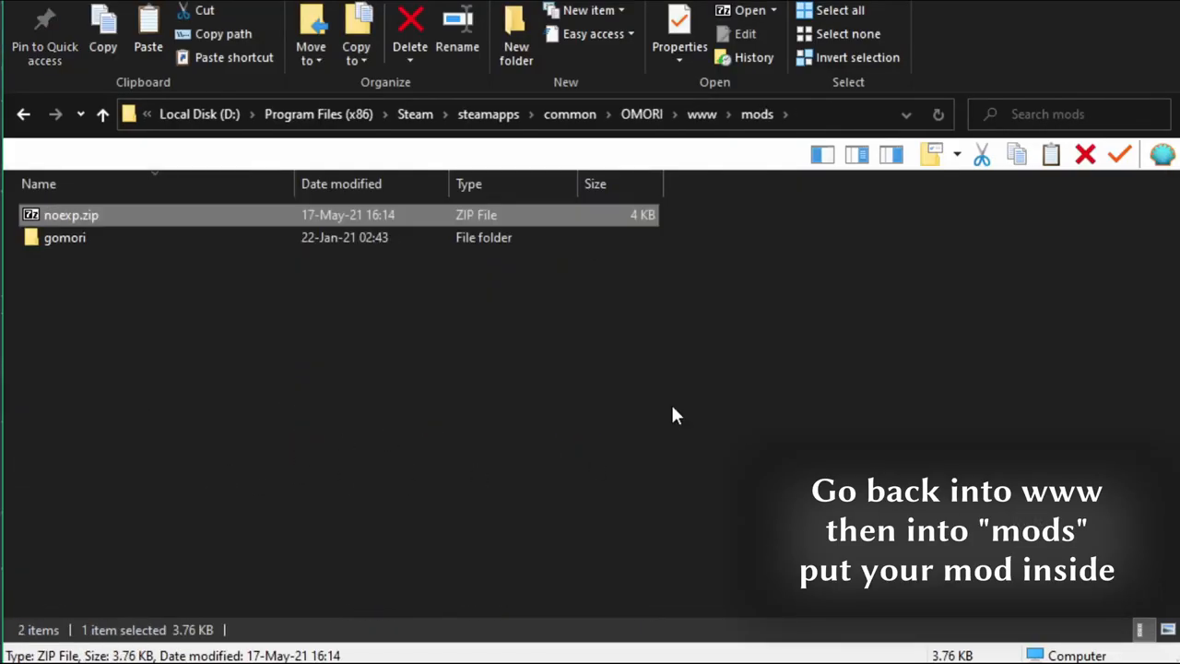